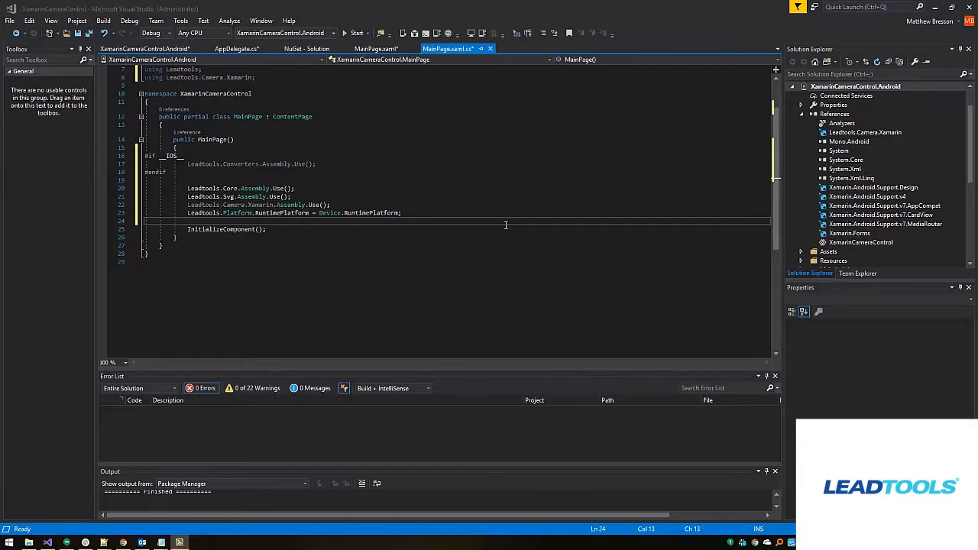
mouse_move(504, 232)
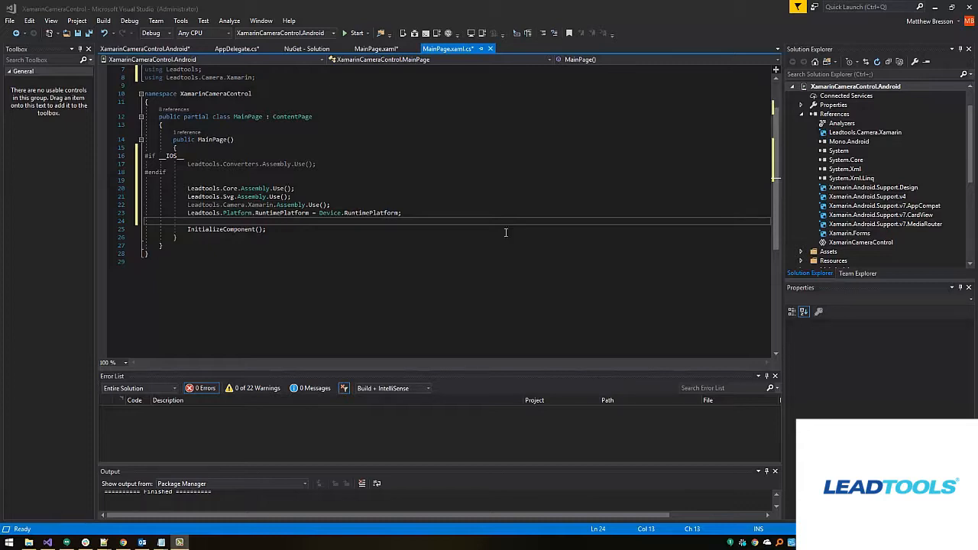
mouse_move(488, 233)
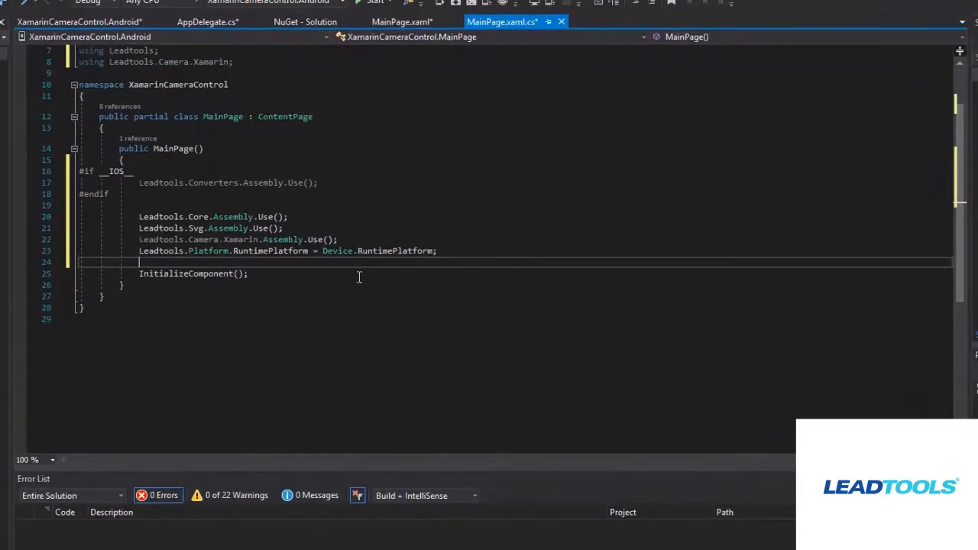
Step: Insert RasterSupport.Initialize(this); on a new line above InitializeComponent() in MainPage
key("enter")
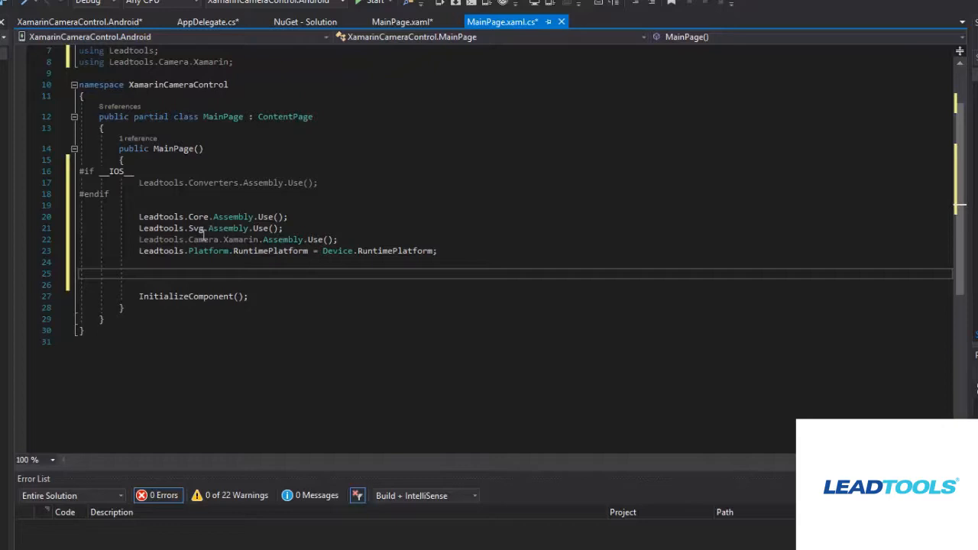
type("RasterSupport.Initialize(this);")
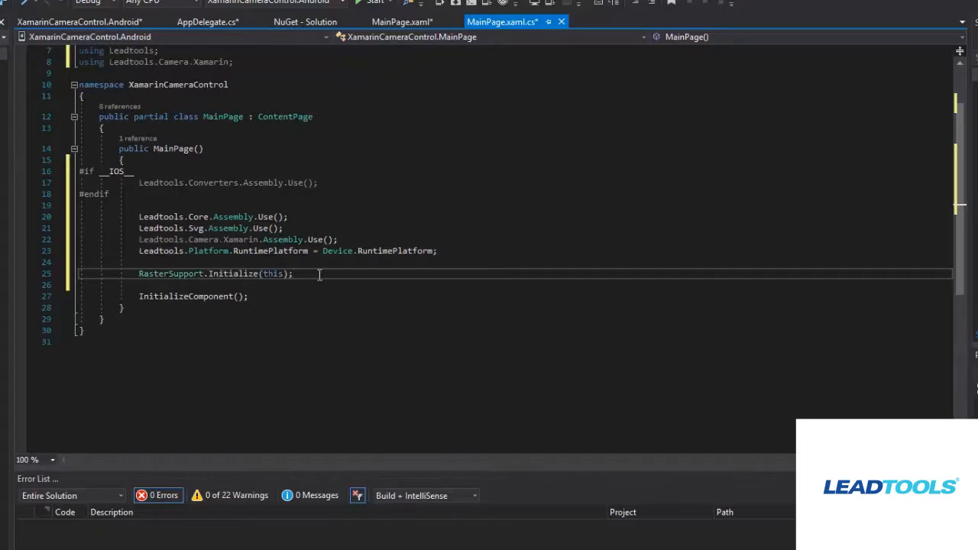
mouse_move(320, 273)
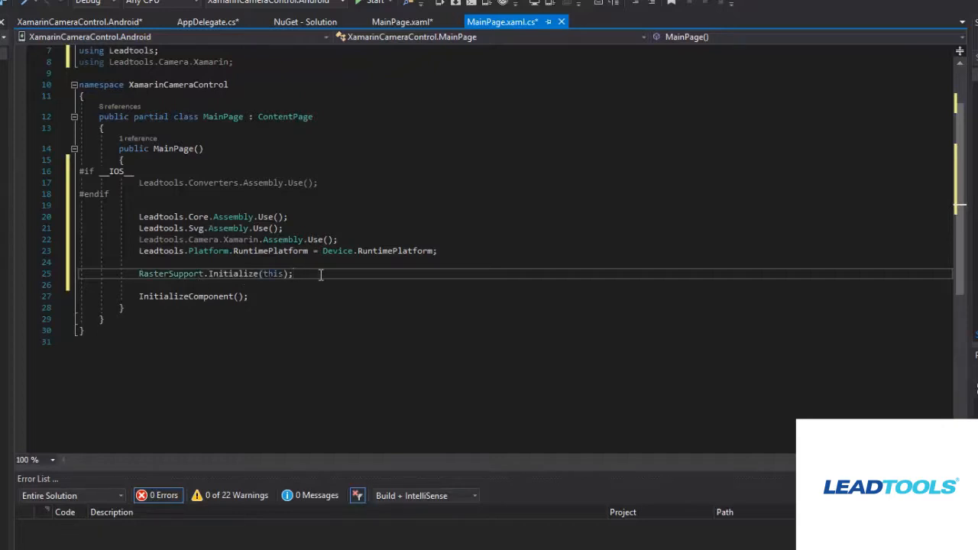
key("Enter")
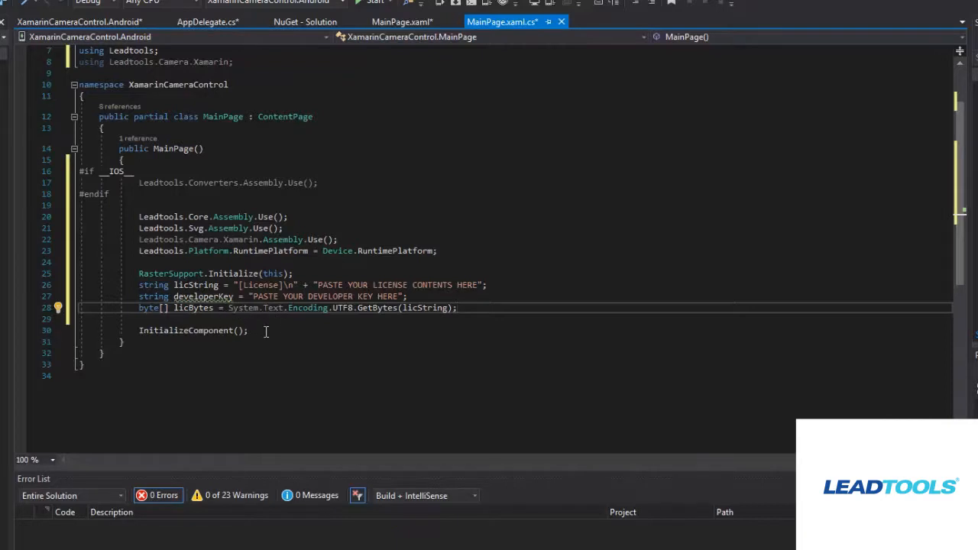
mouse_move(301, 337)
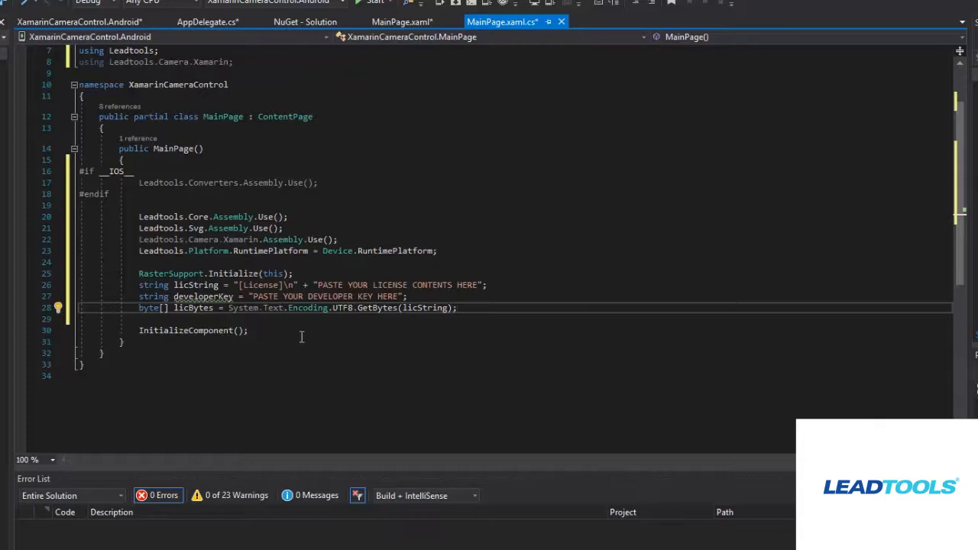
mouse_move(387, 334)
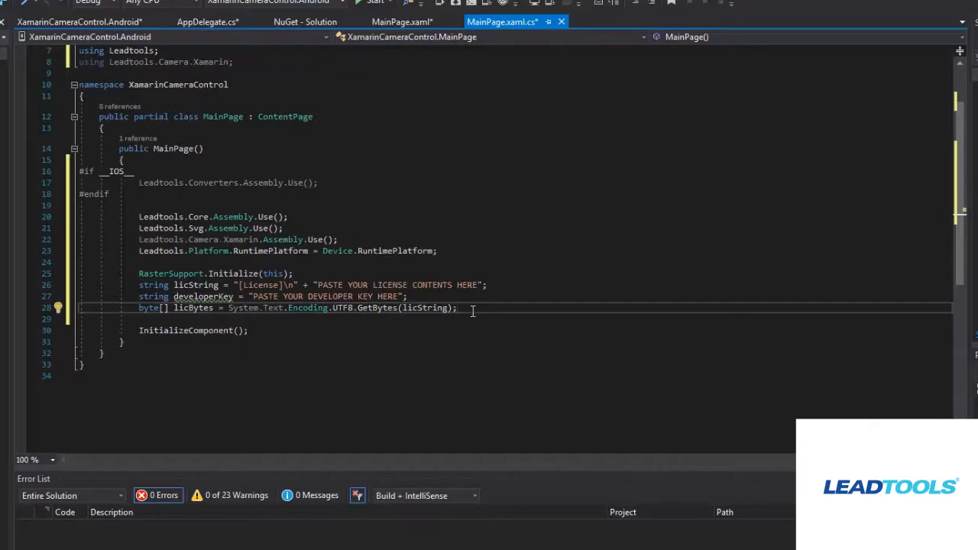
Step: Add RasterSupport.SetLicense(licBytes, developerKey); after the license byte conversion, completing arguments via IntelliSense
type("RasterSupport.SetLicense")
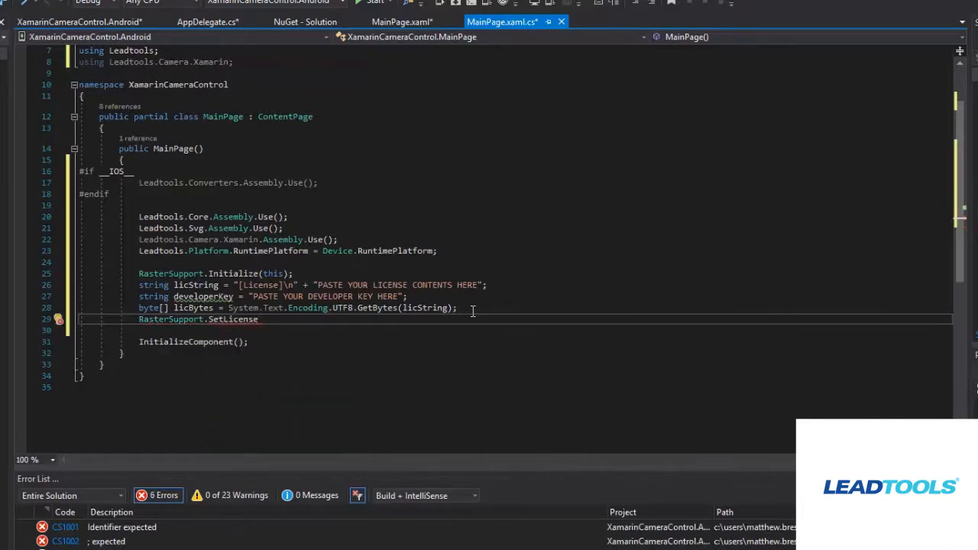
type("();")
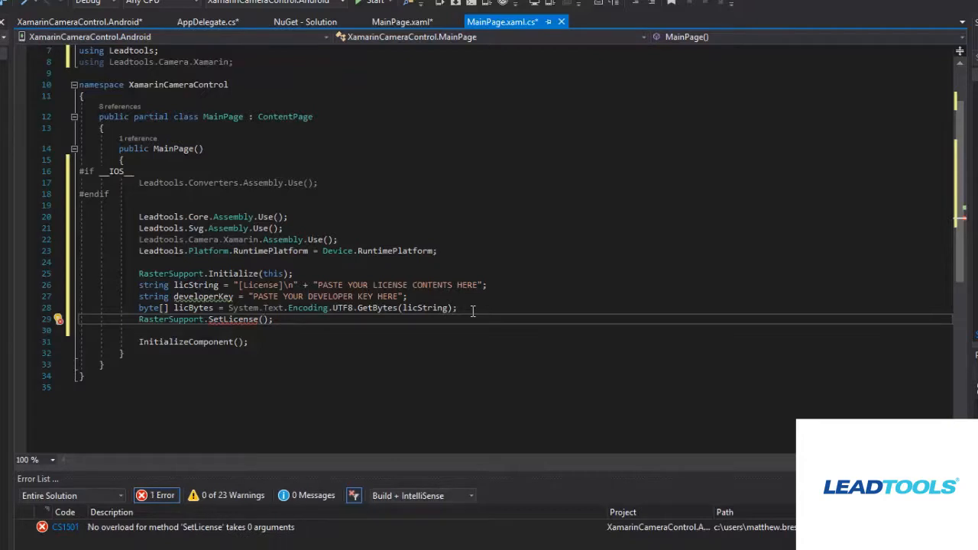
type("licBytes, developerKey")
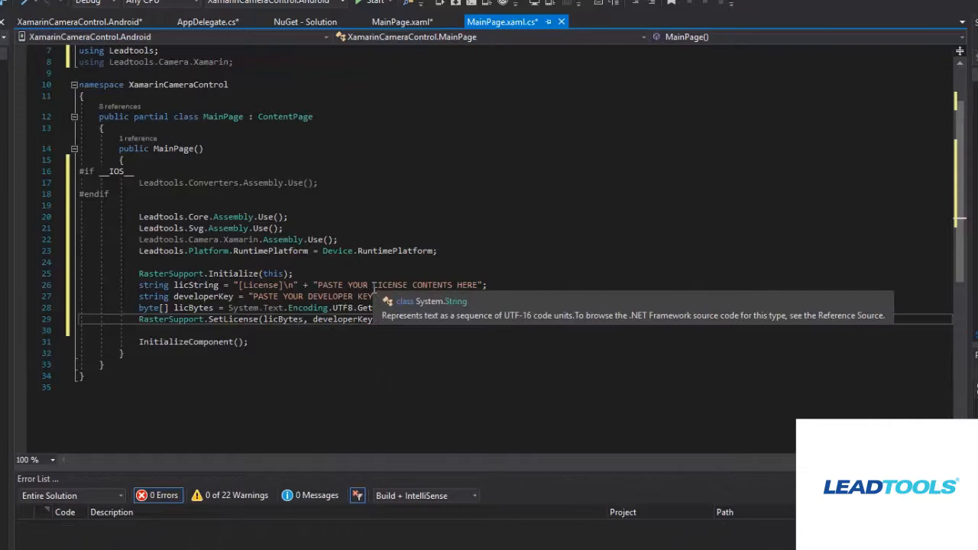
mouse_move(407, 300)
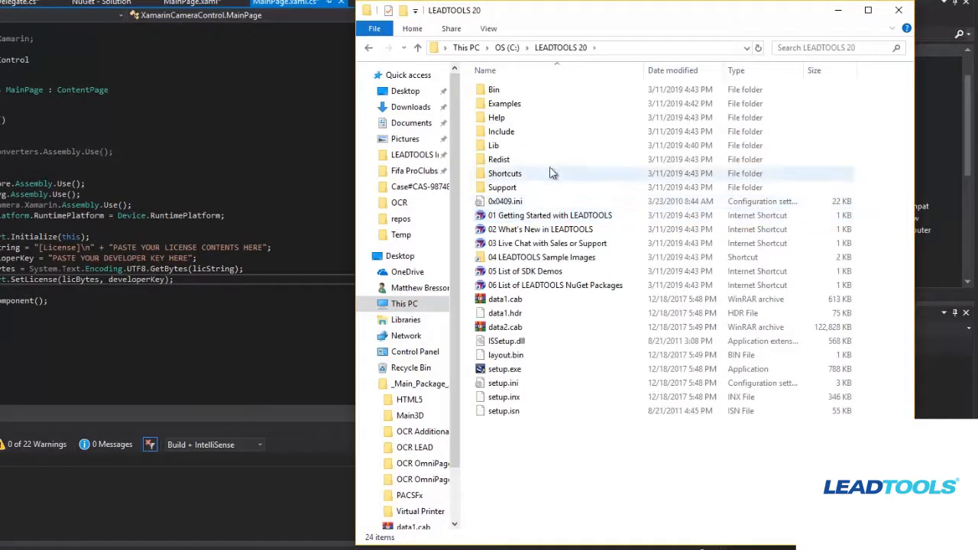
Step: Open LEADTOOLS.LIC from C:\LEADTOOLS 20\Support\Common\License in Notepad
double_click(501, 187)
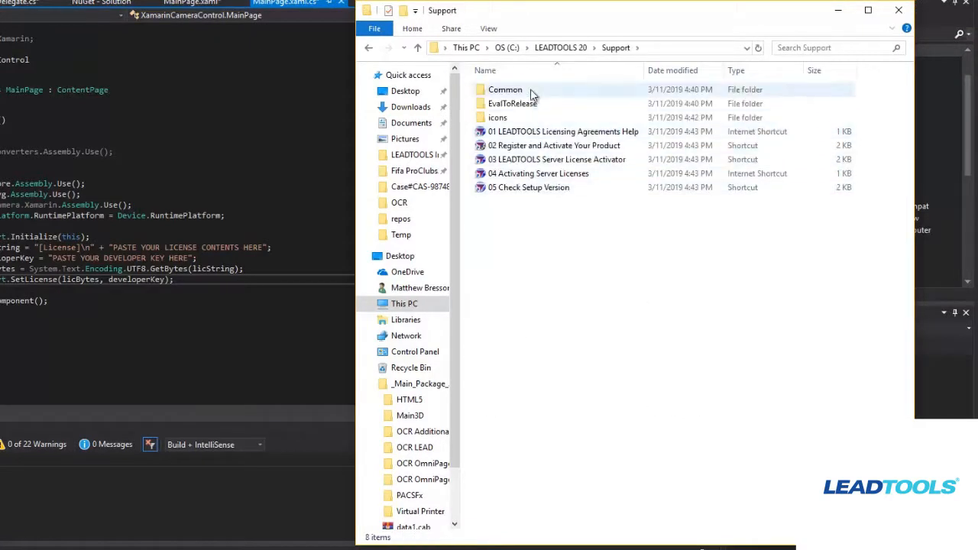
double_click(504, 89)
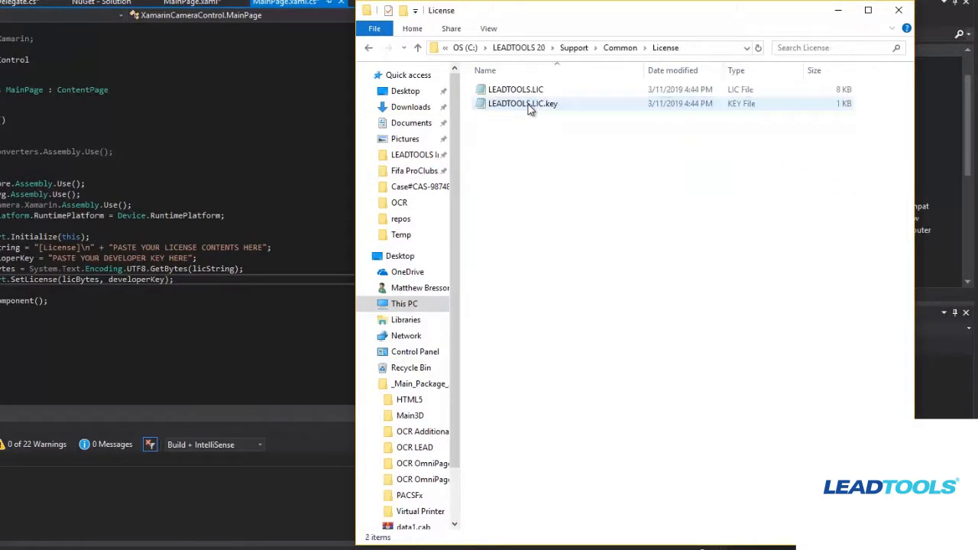
left_click(515, 89)
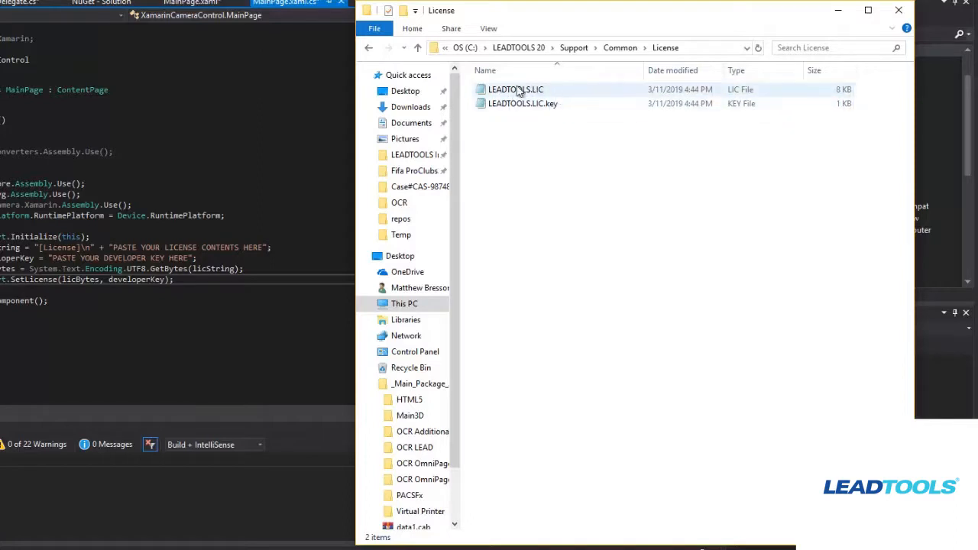
mouse_move(548, 104)
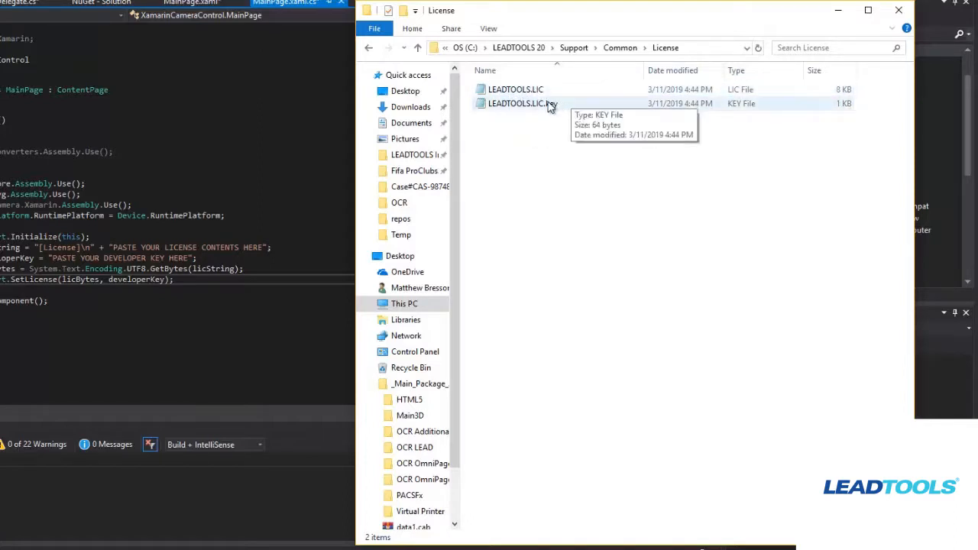
left_click(516, 89)
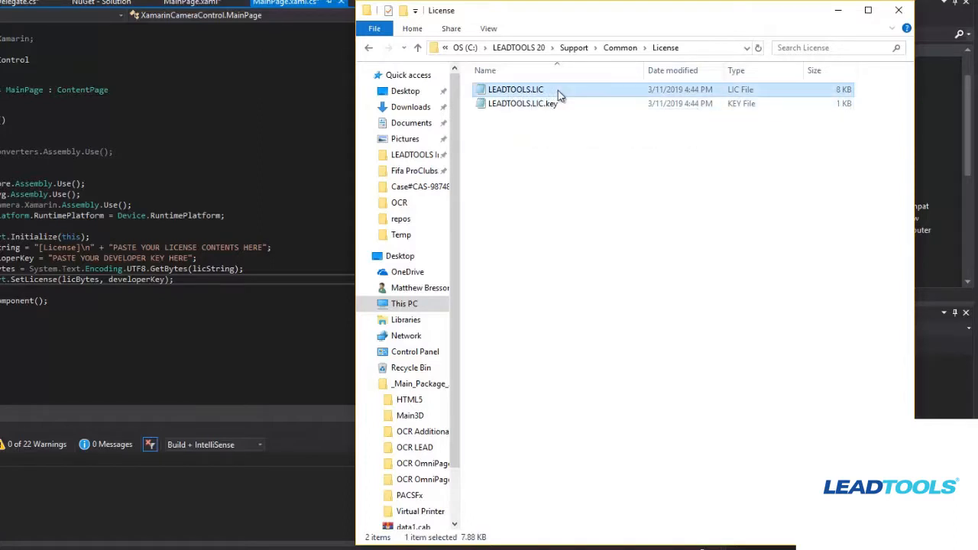
double_click(515, 90)
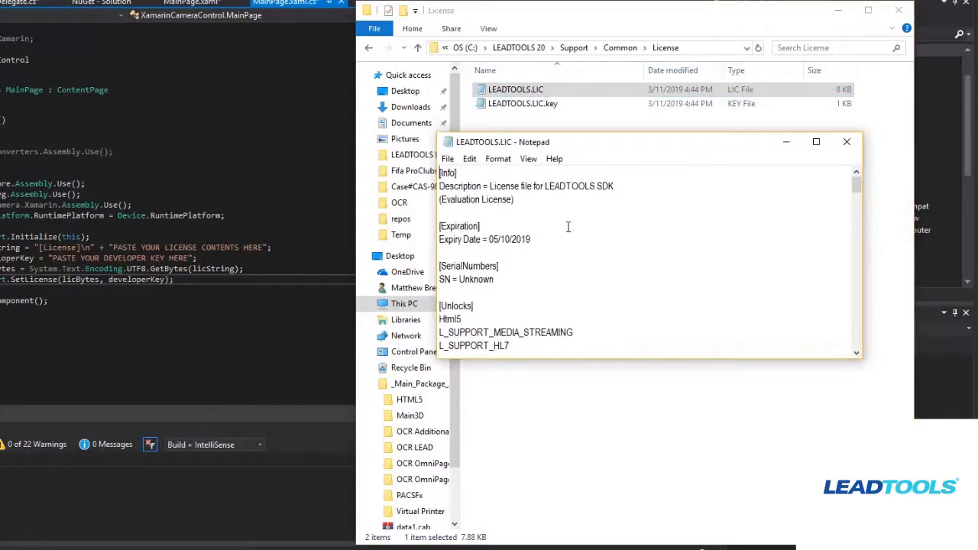
mouse_move(549, 239)
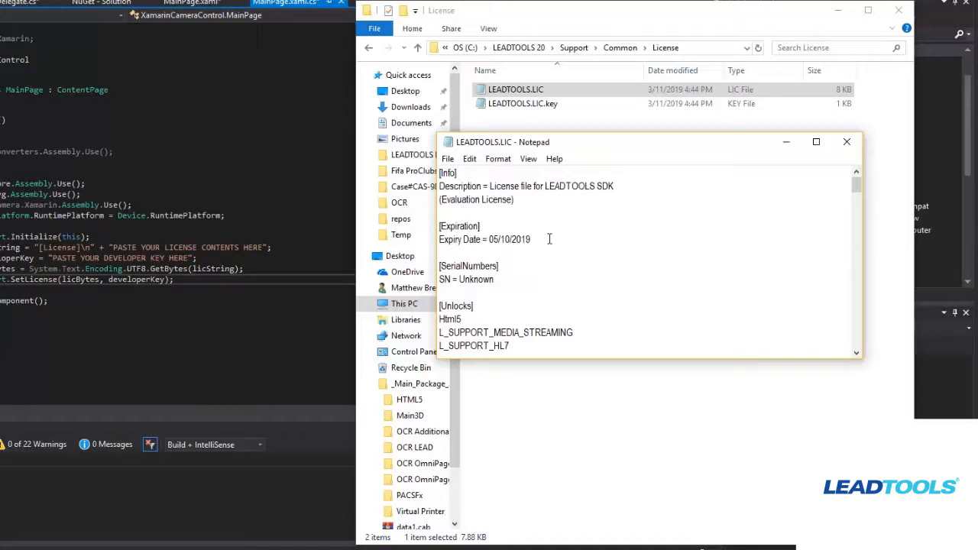
Step: Scroll through LEADTOOLS.LIC down to its [License] section
scroll("down", 3)
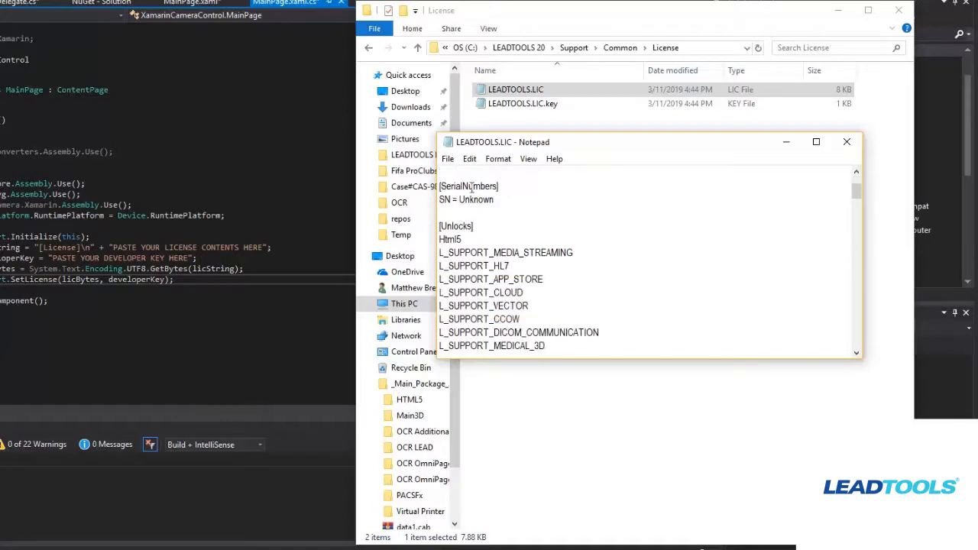
mouse_move(566, 212)
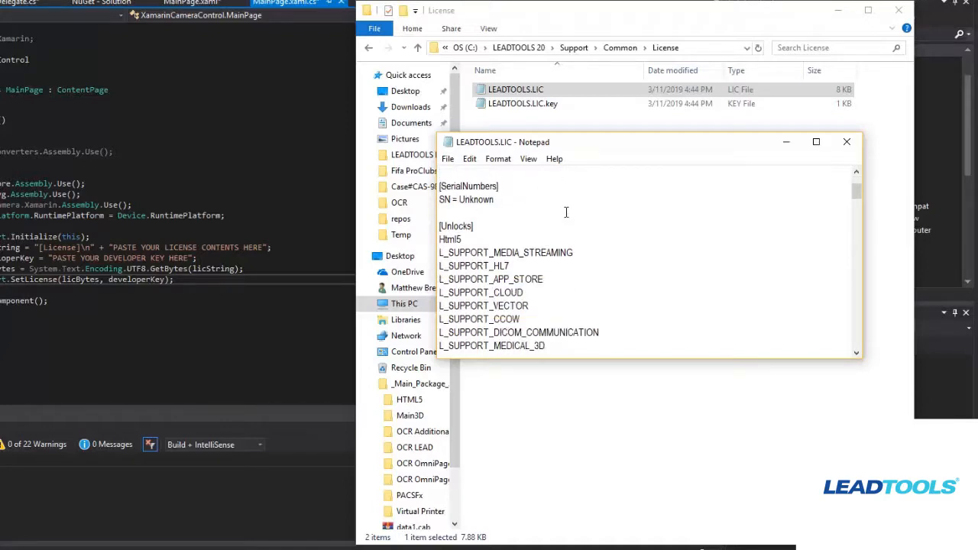
scroll("down", 3)
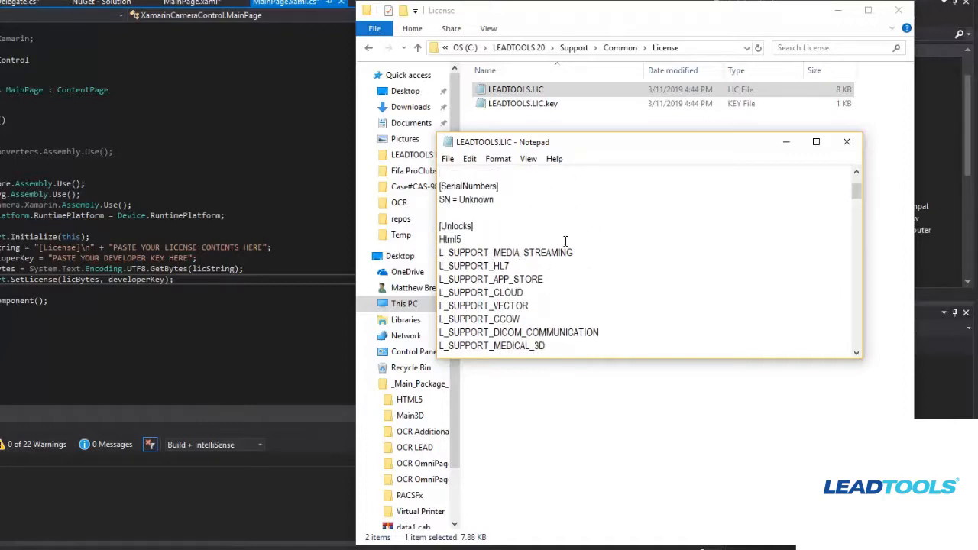
scroll("down", 3)
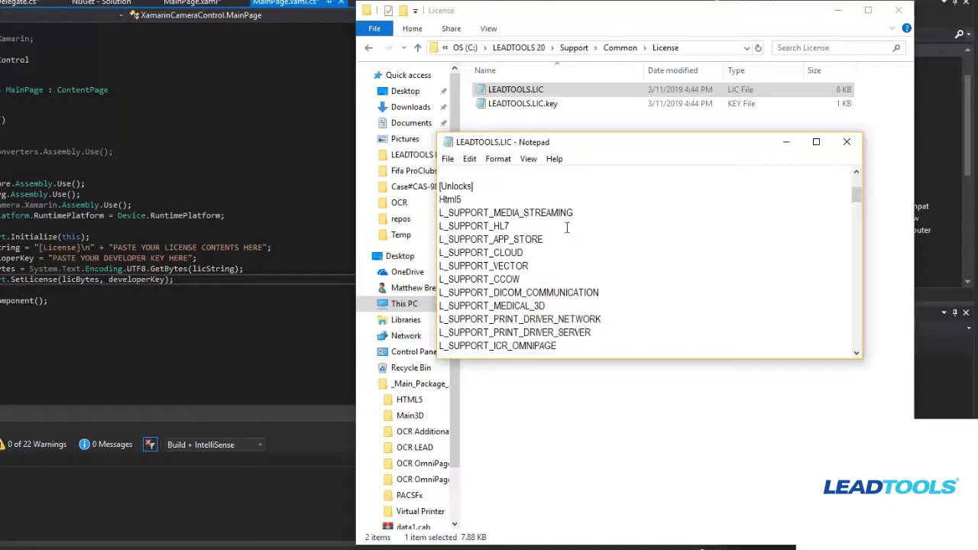
mouse_move(629, 254)
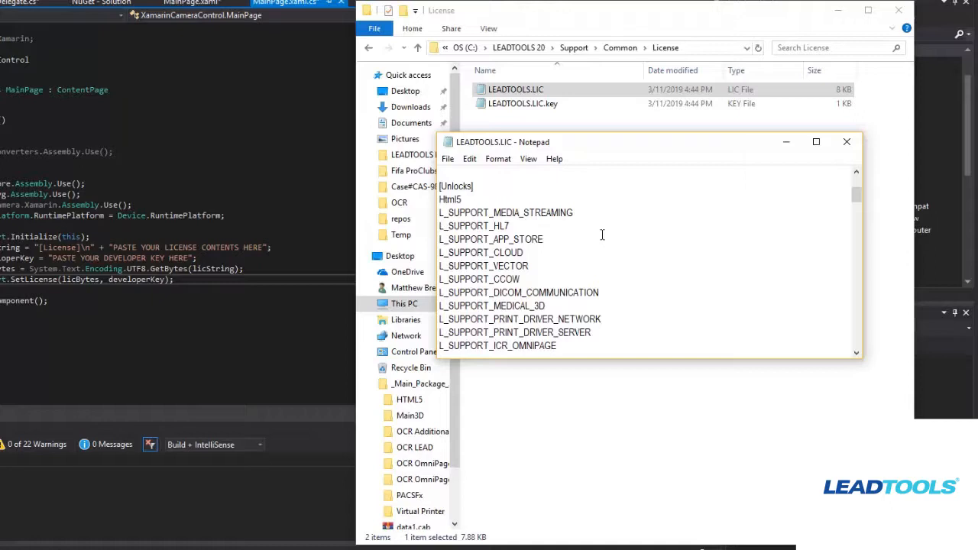
scroll("down", 3)
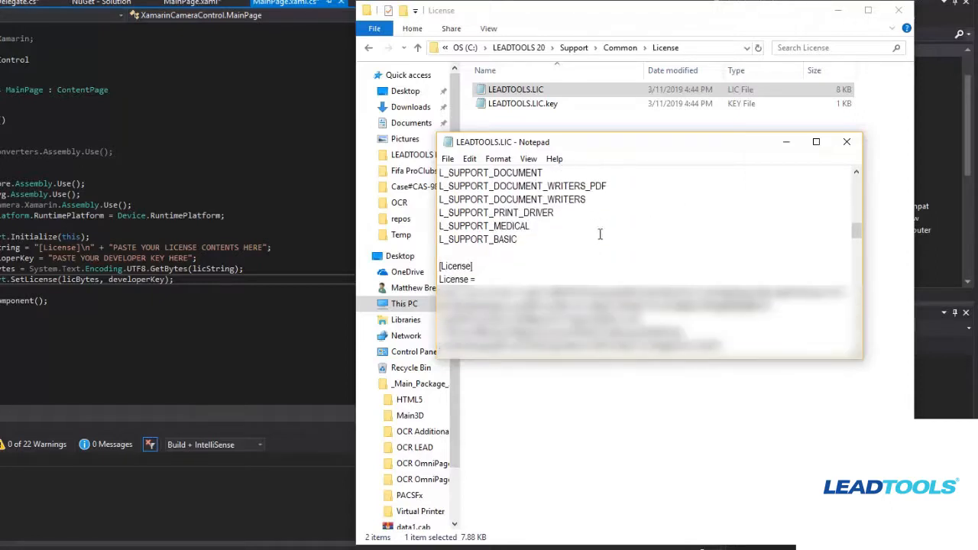
scroll("down", 3)
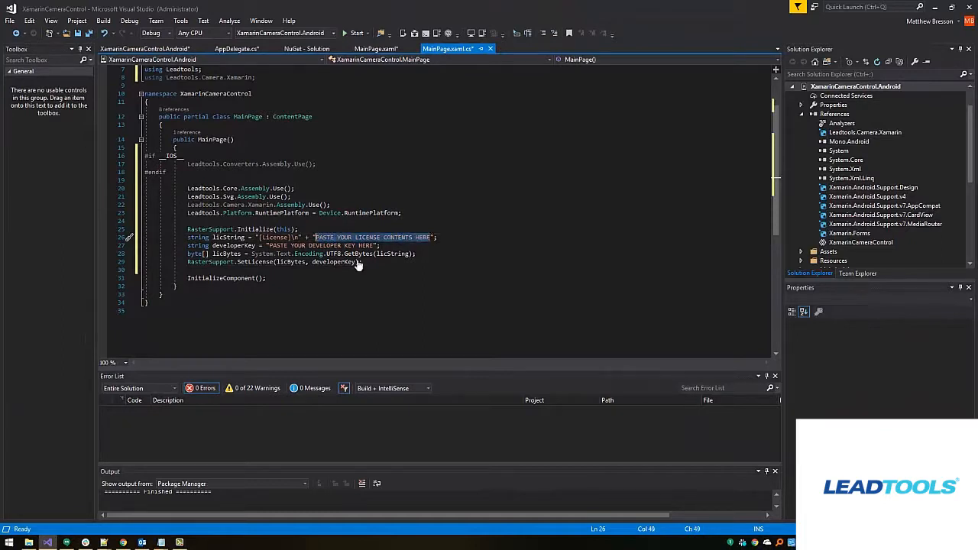
mouse_move(399, 281)
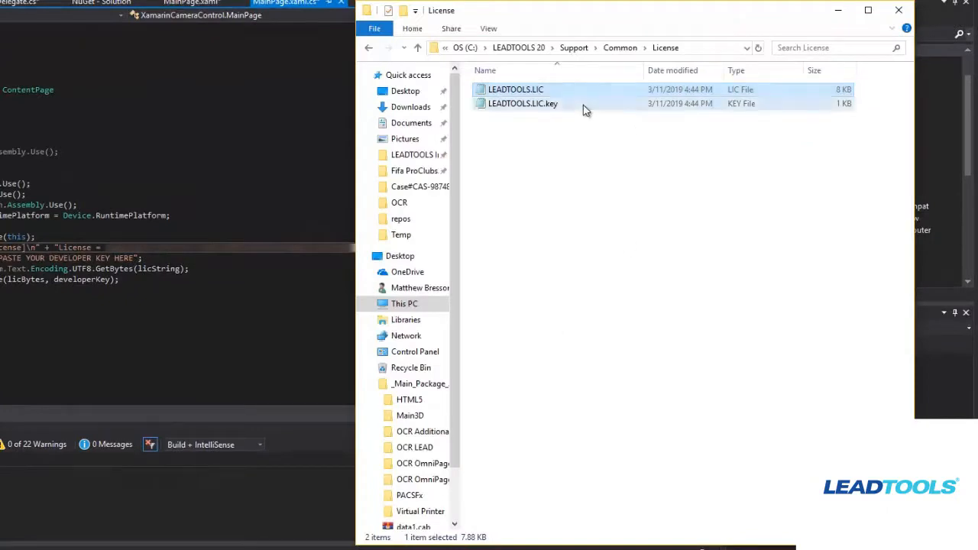
Step: Open LEADTOOLS.LIC.key and paste the license contents and developer key into licString and developerKey
double_click(522, 103)
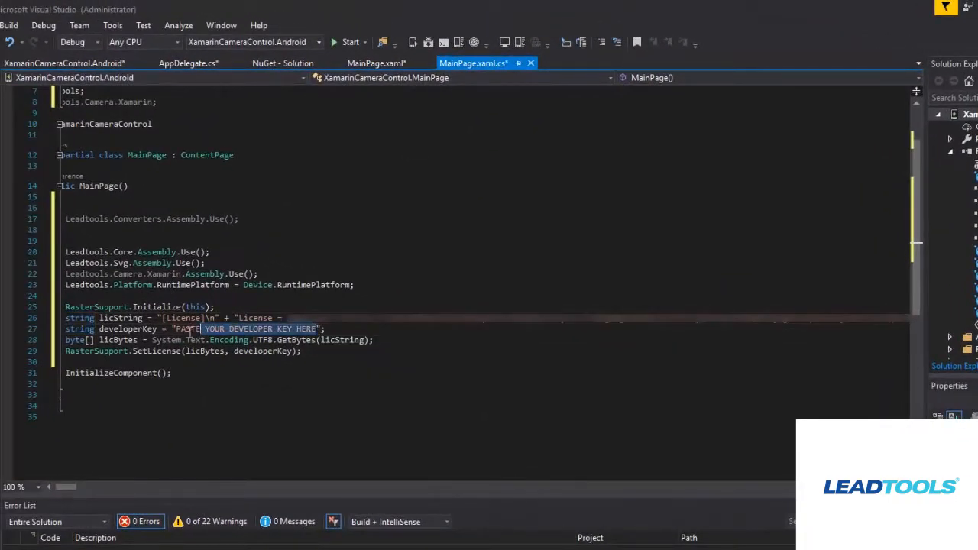
key("Delete")
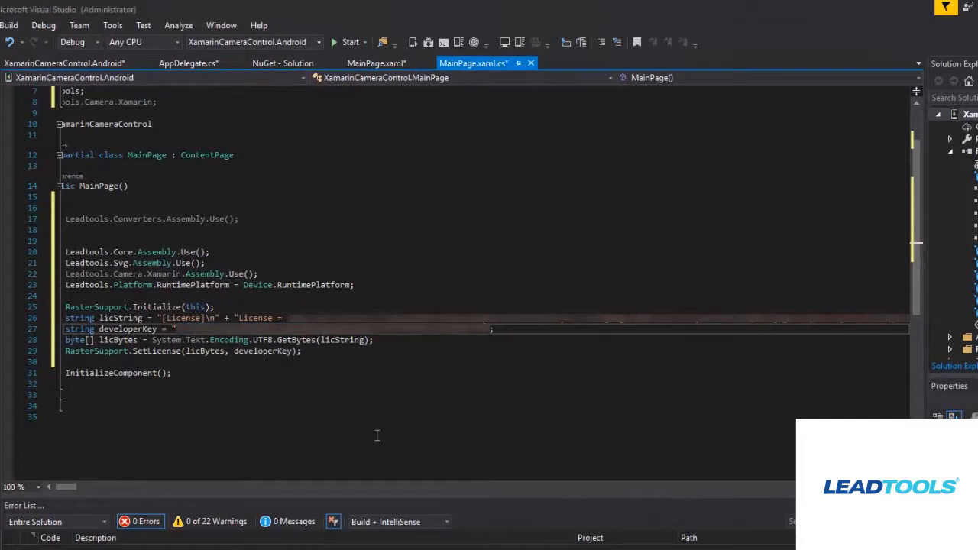